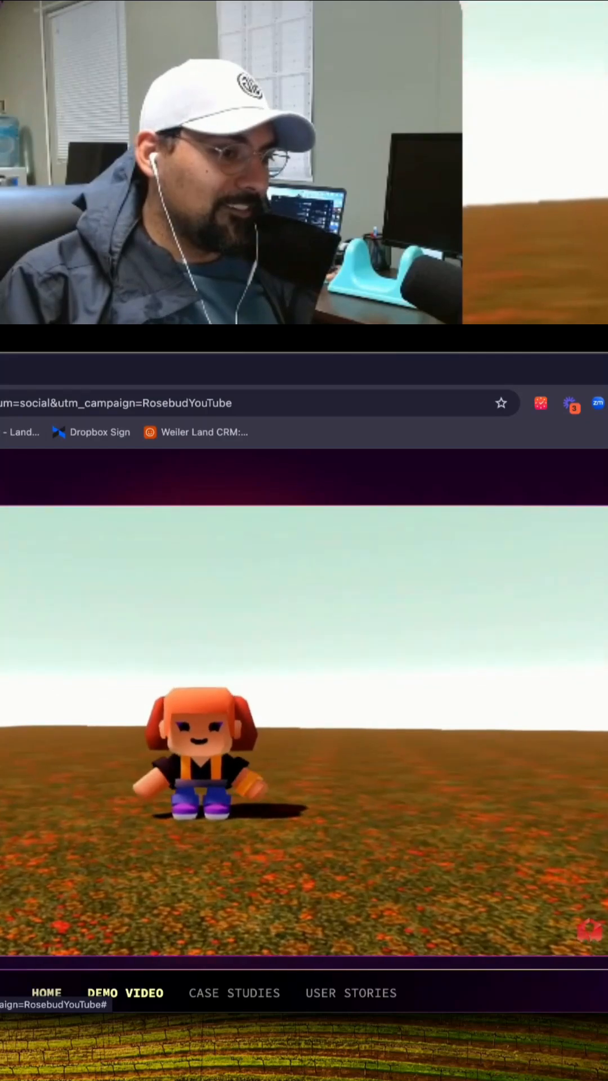
Step: Finish the player-effect prompt and send it to the AI
type("effect to the player wh")
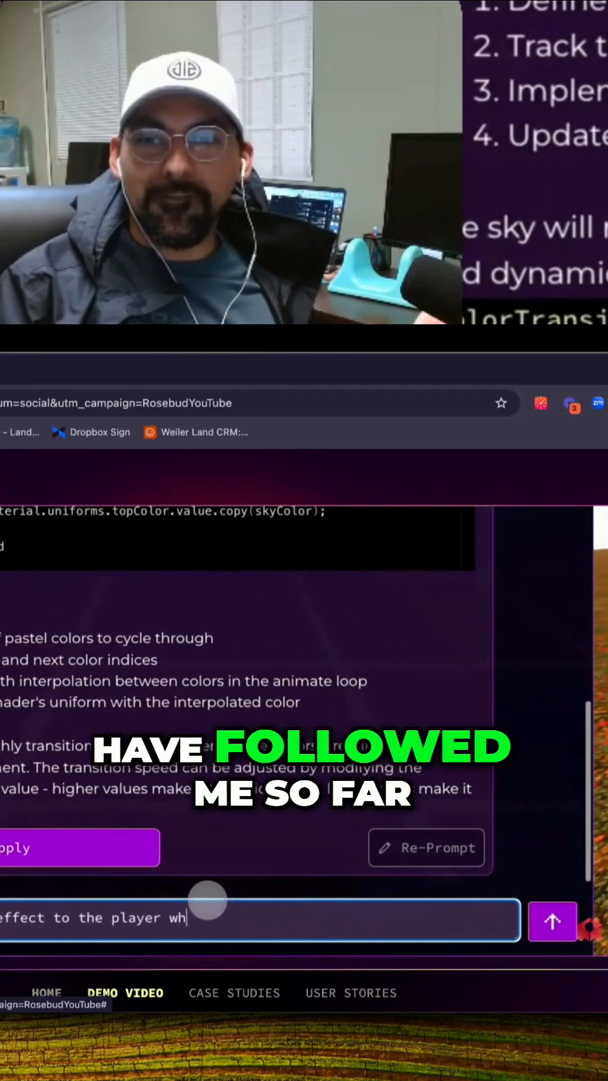
left_click(552, 920)
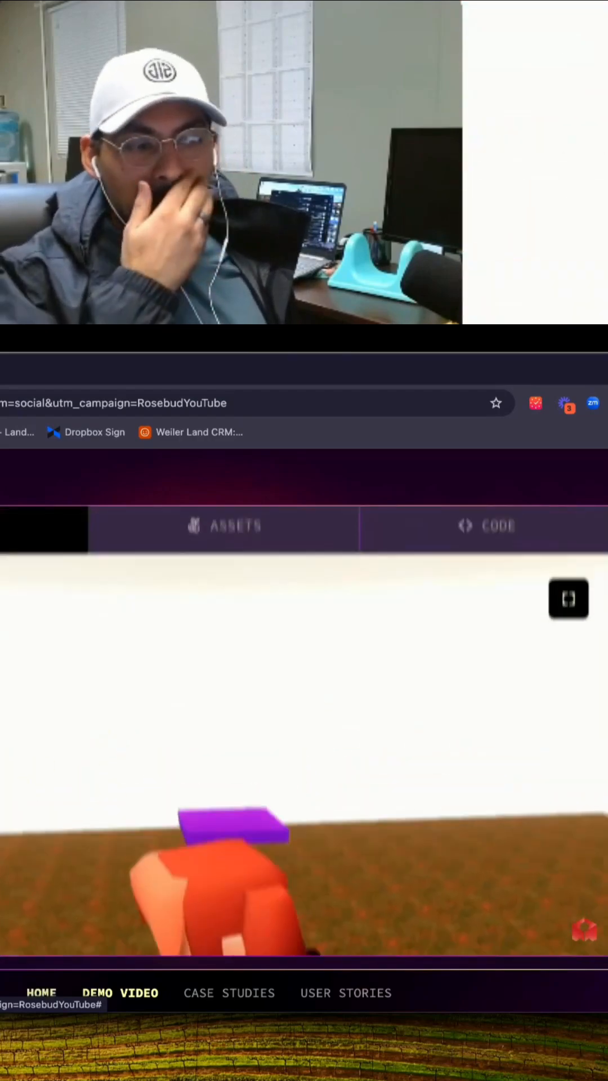
Step: Leave the 3D game and return to the Rosebud template gallery
left_click(226, 526)
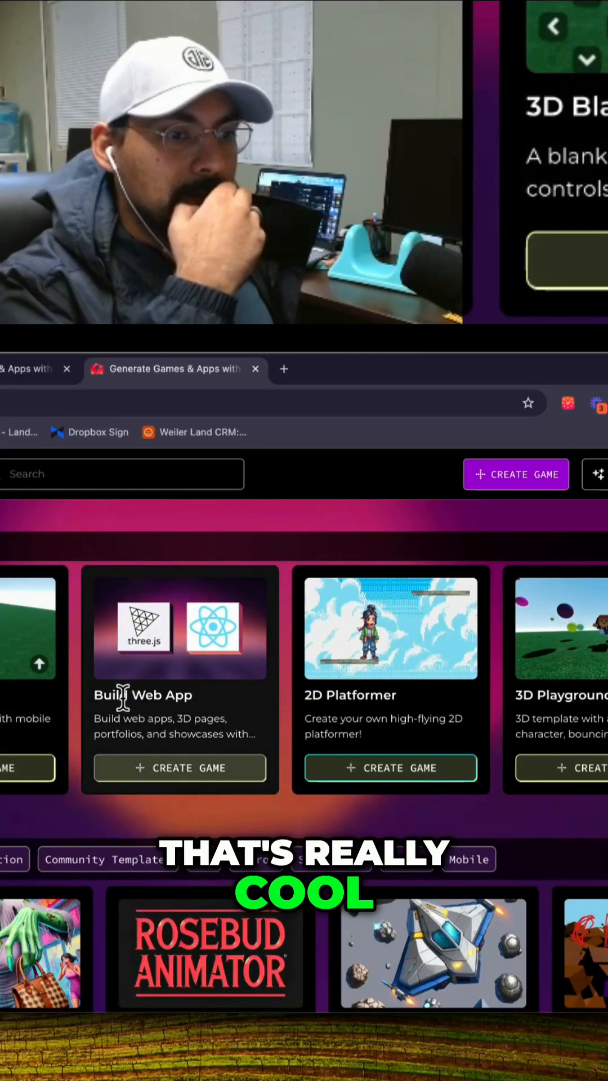
Step: Create a new game from the 2D Platformer template
left_click(515, 474)
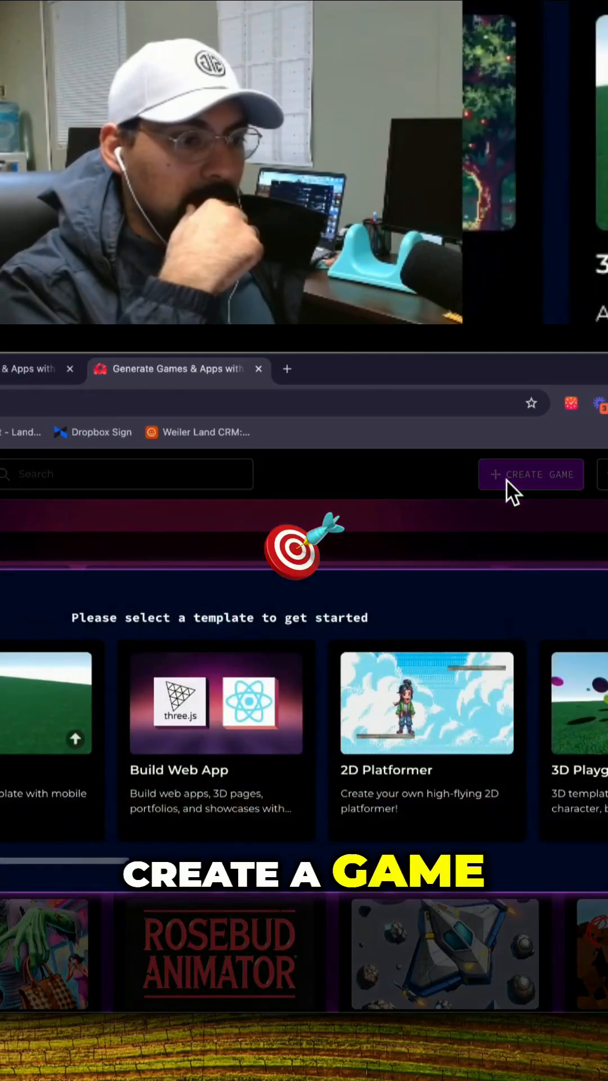
left_click(530, 475)
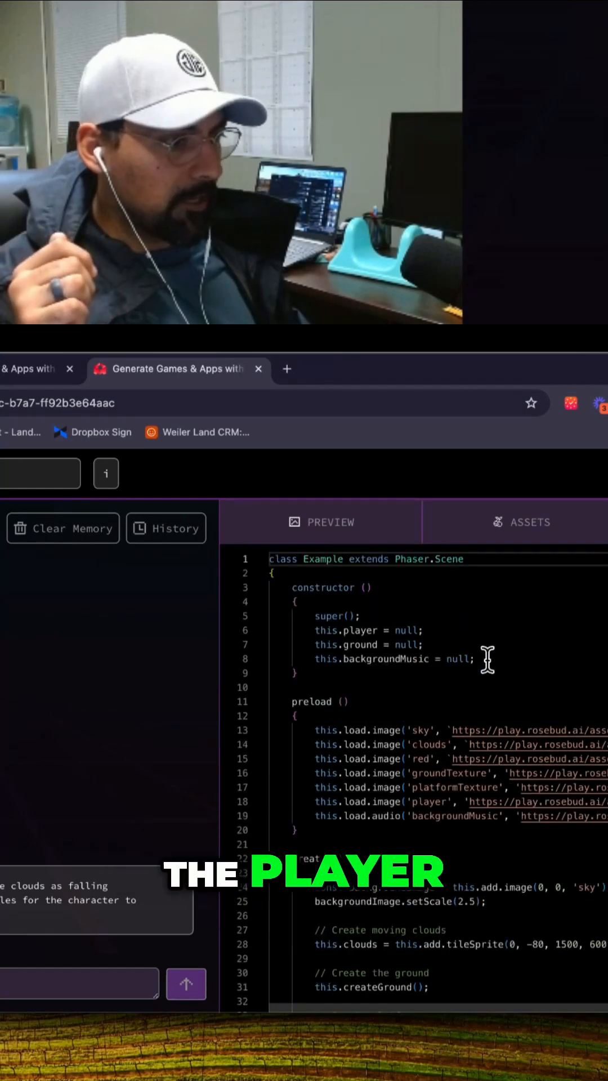
Step: Scroll the scene code and show the project's Assets library
scroll("down", 3)
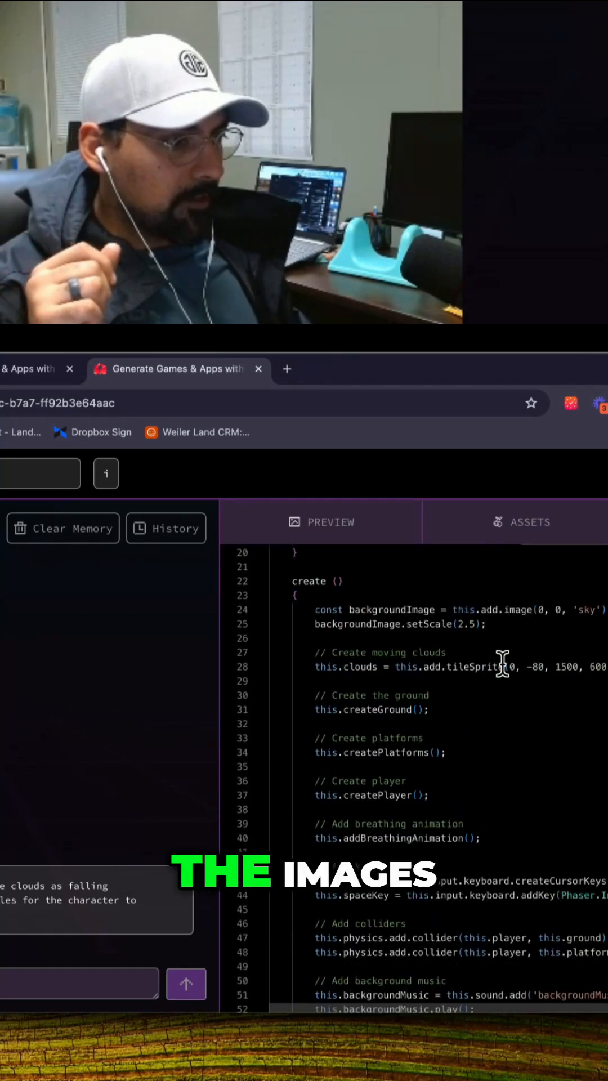
left_click(522, 522)
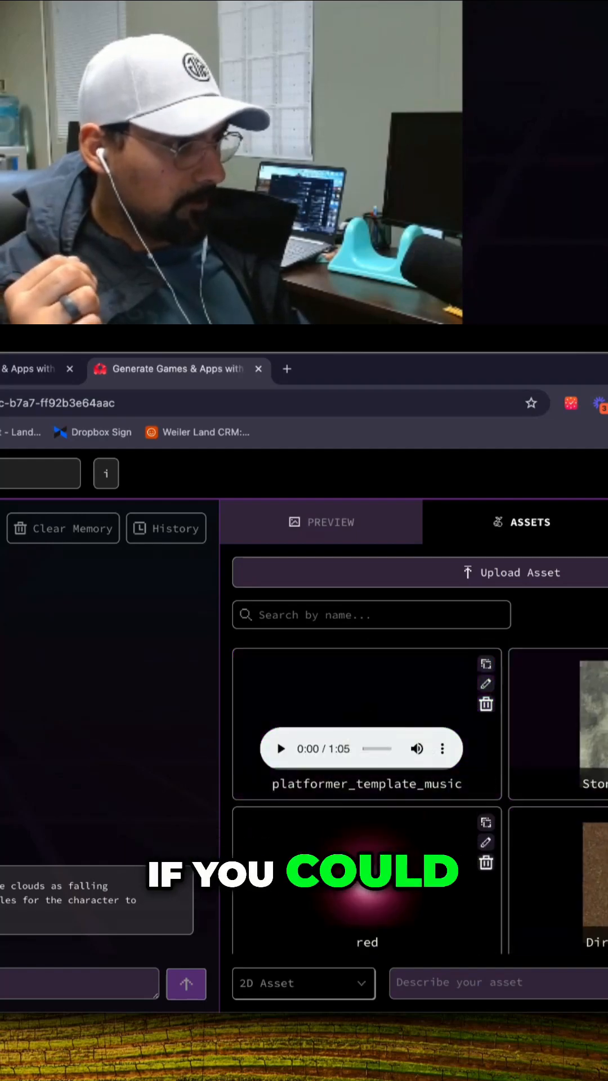
Step: Return to the platformer preview and begin a prompt asking for turtle-like enemies
left_click(319, 521)
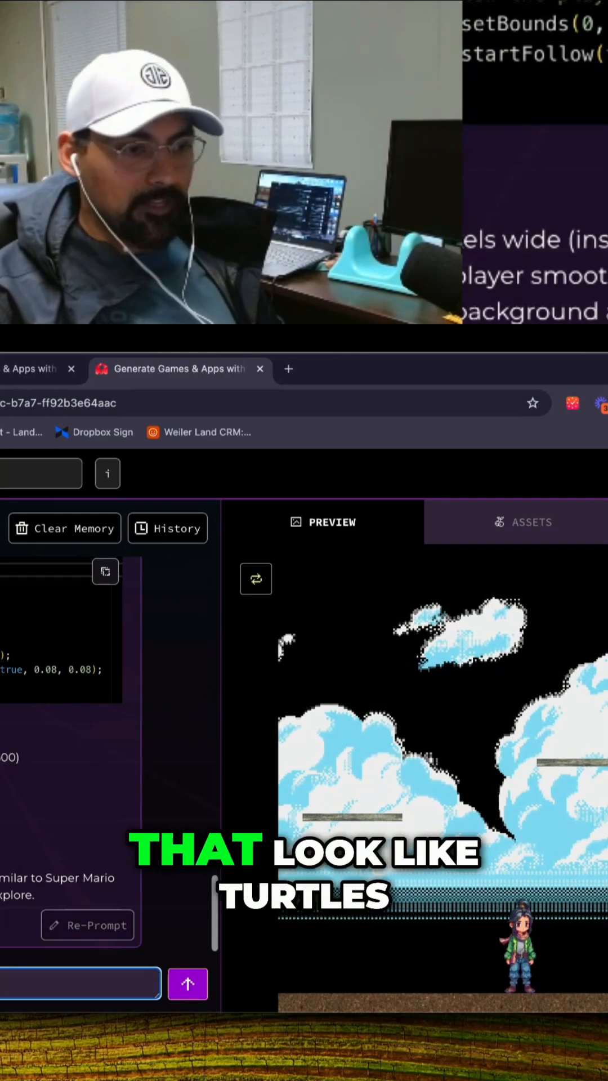
type("like tur")
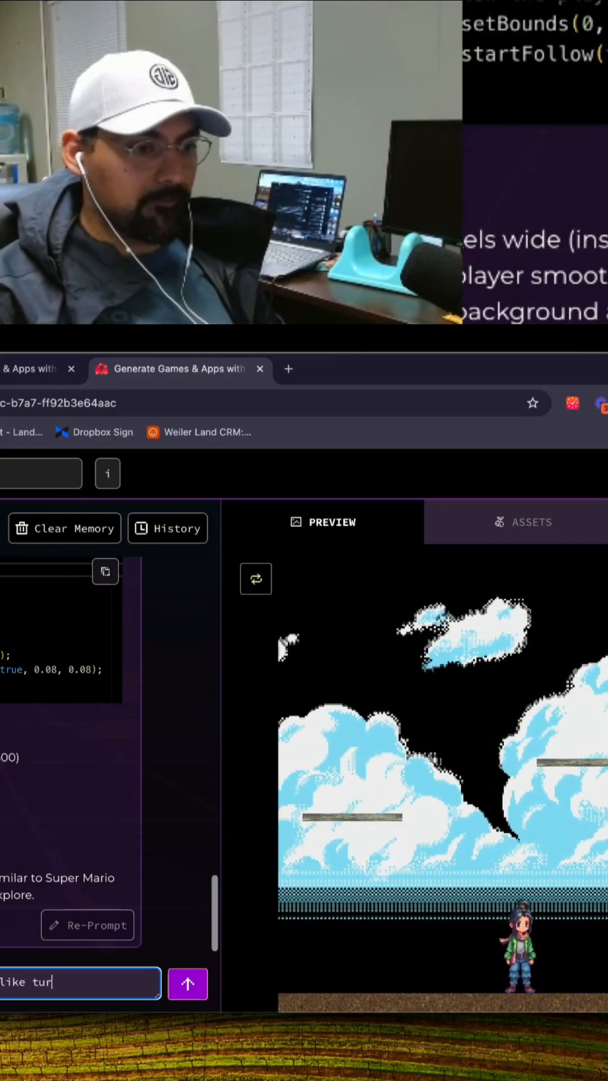